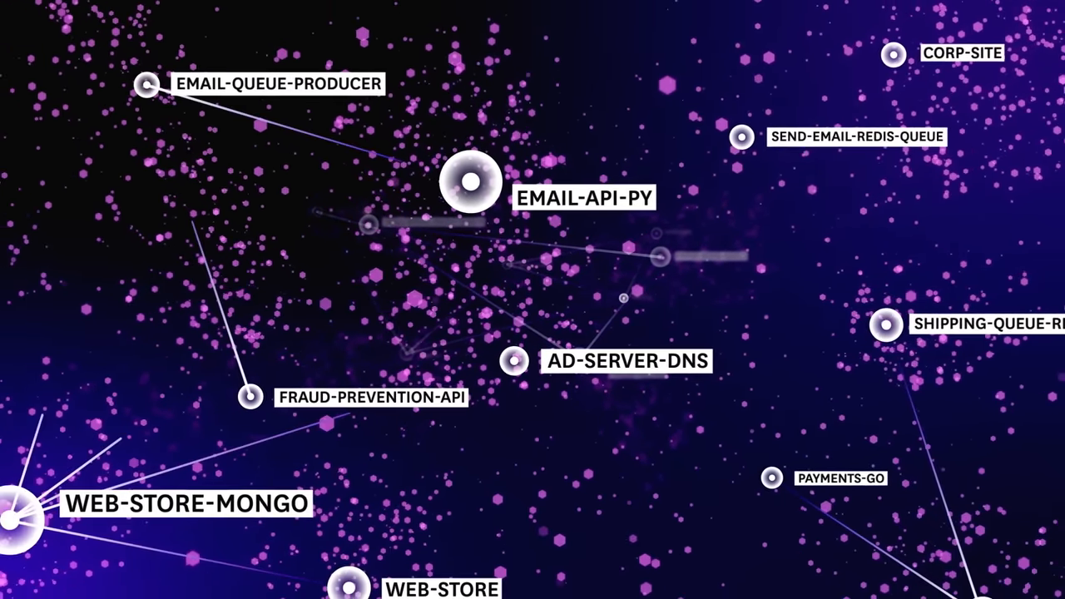
Step: Show the Service Map of all shop services with a node's action menu open
left_click(471, 182)
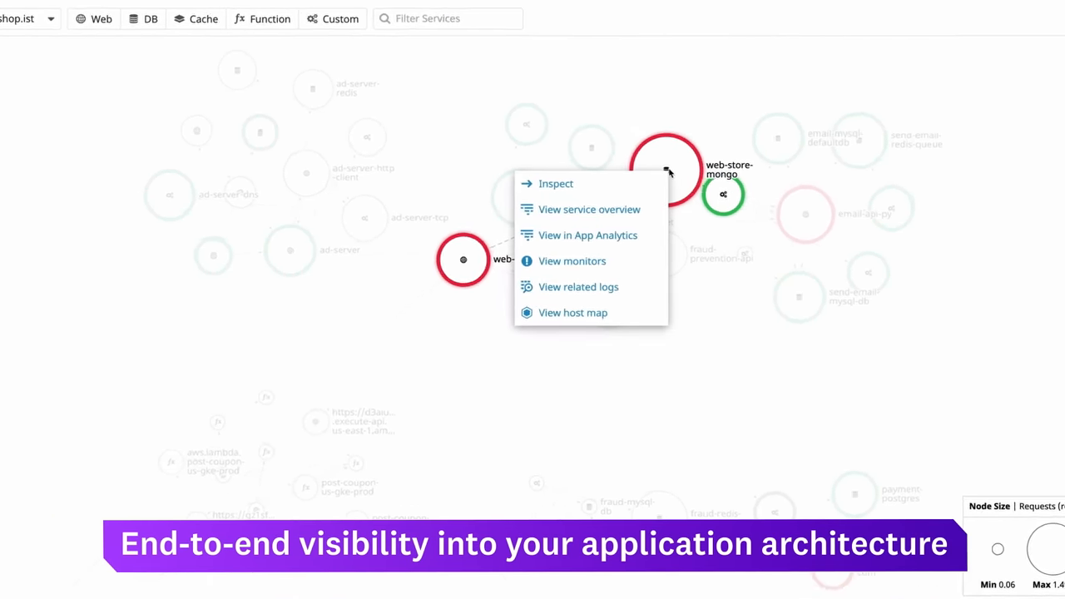
Step: View the web-store-mongo service overview with its requests, errors and latency charts
left_click(589, 209)
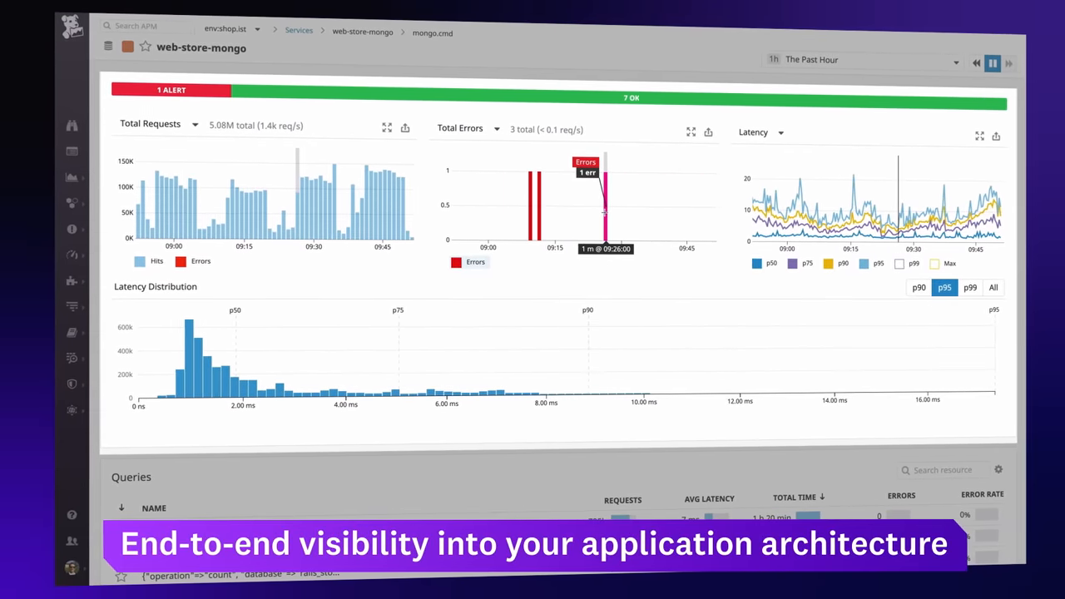
scroll("down", 3)
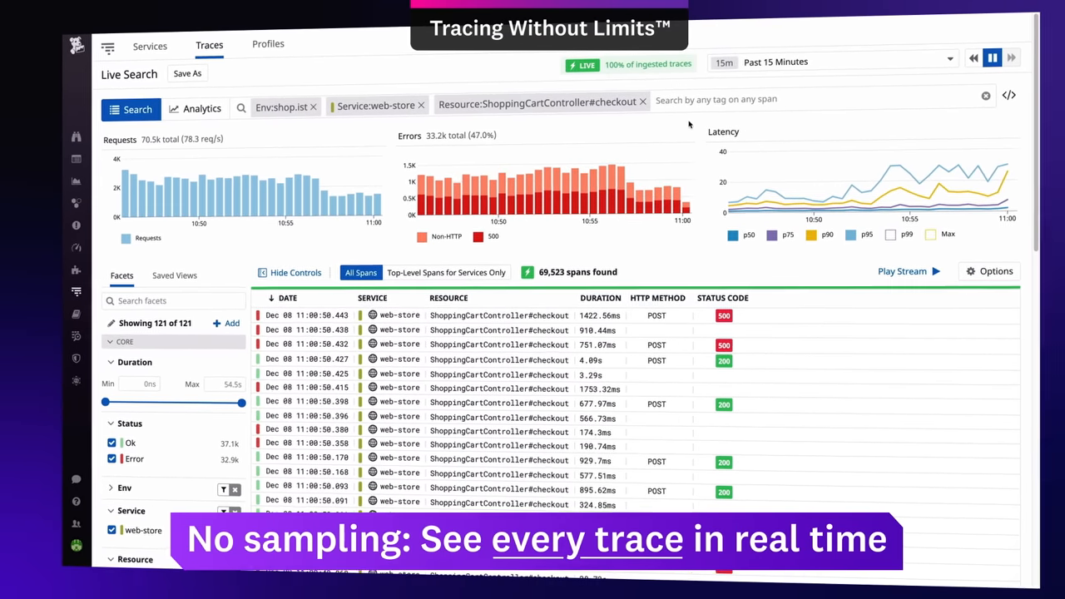
Step: Filter live traces to env shop.ist, service web-store, resource ShoppingCartController#checkout
type("st")
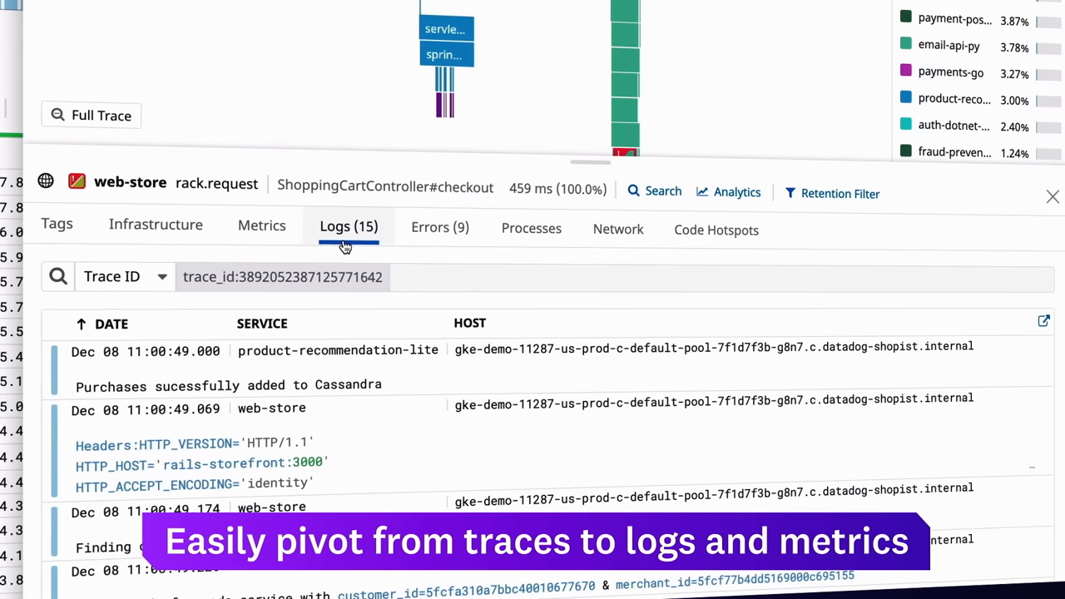
Step: Switch the checkout trace from its correlated logs to host and container infrastructure details
left_click(156, 225)
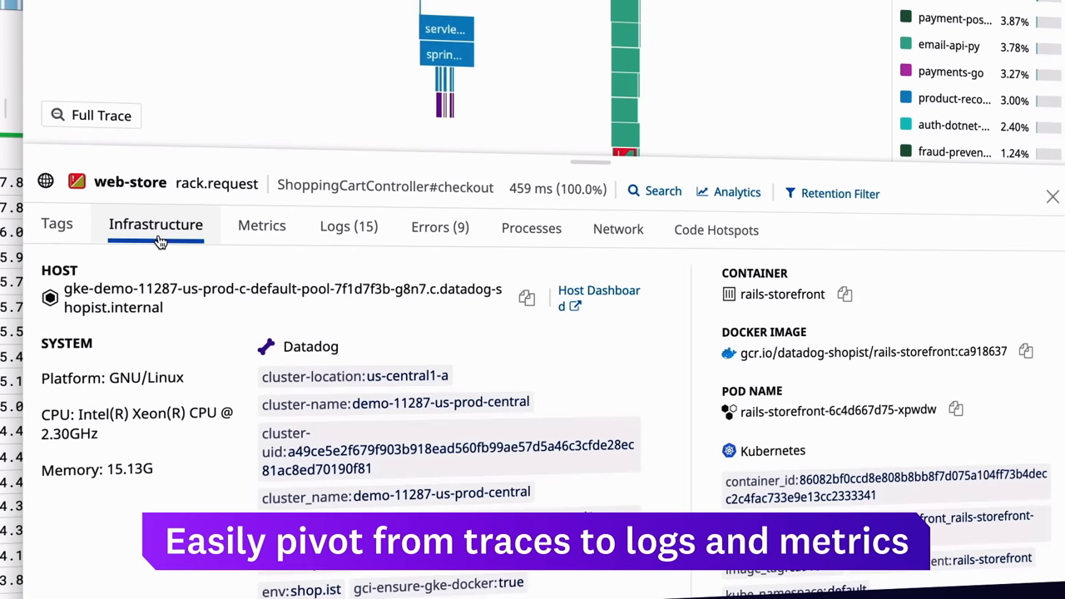
left_click(261, 226)
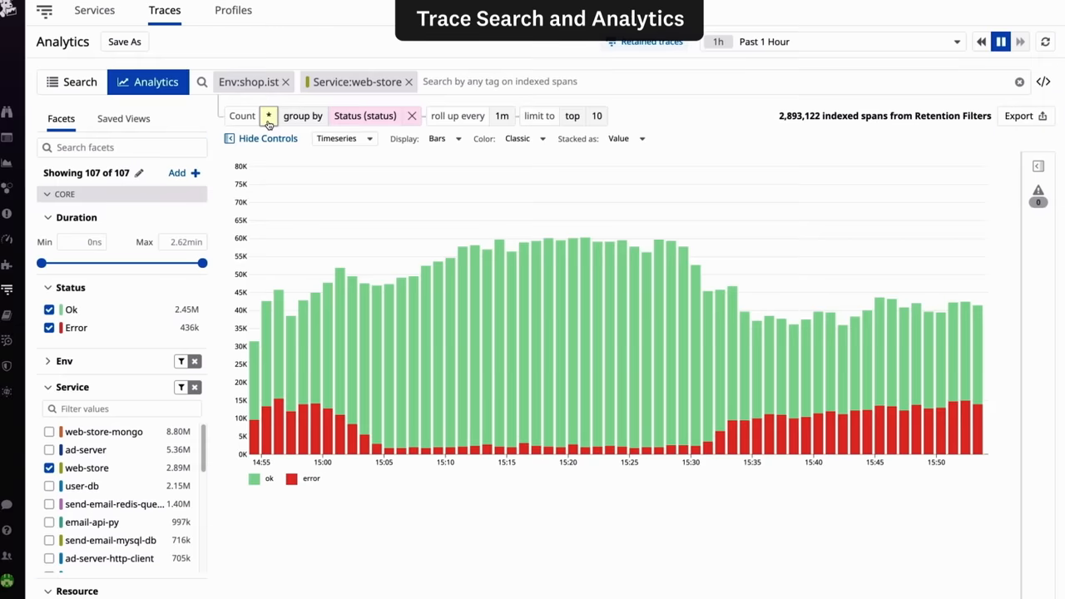
Step: Chart pc95 web-store duration by geo.country as lines and inspect Germany's latency spike
left_click(242, 117)
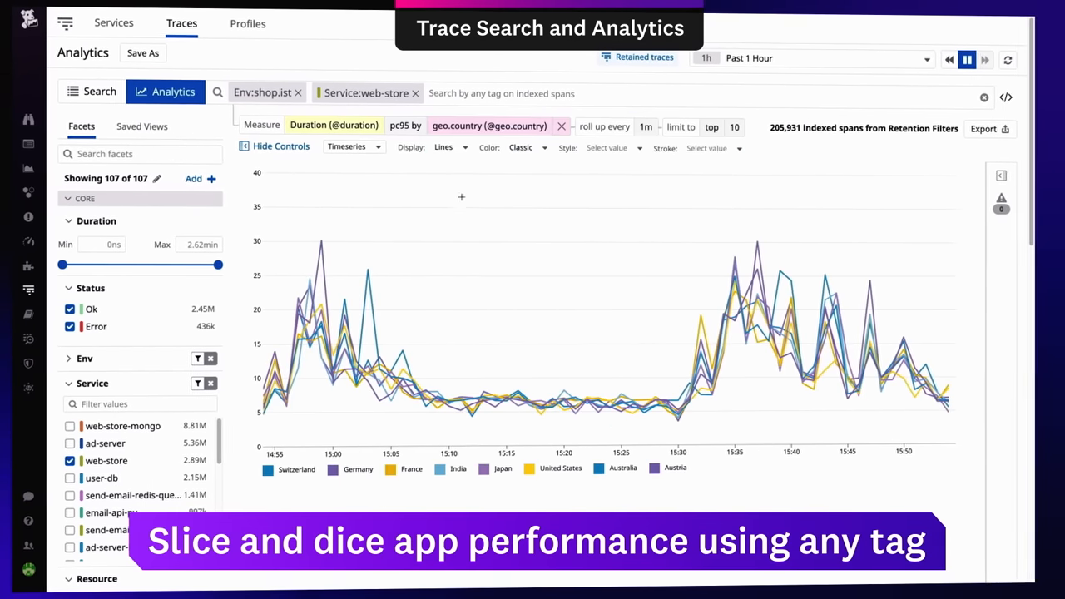
left_click(752, 241)
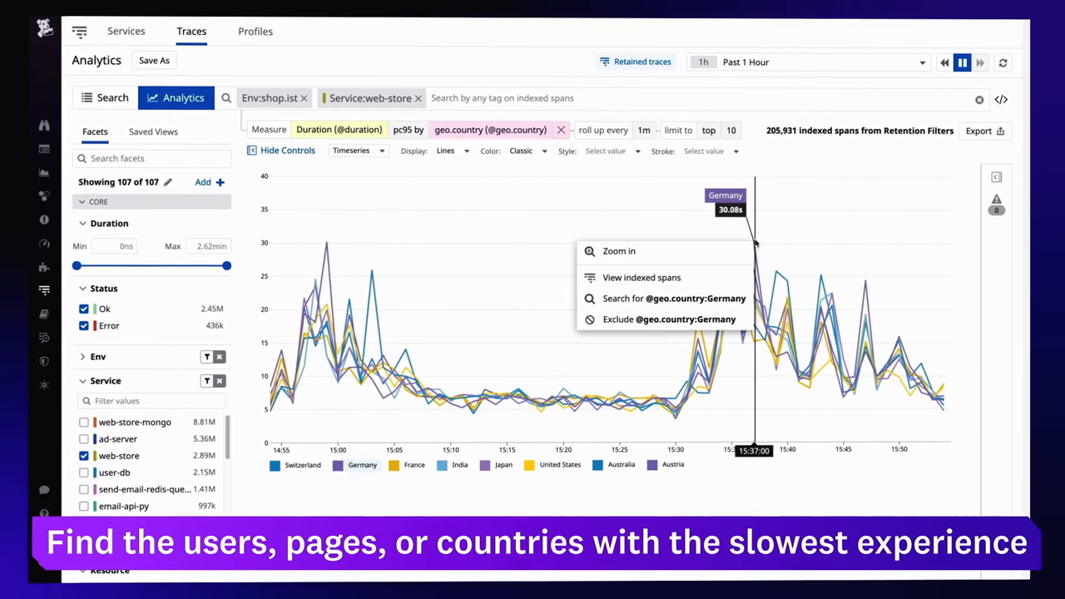
left_click(641, 277)
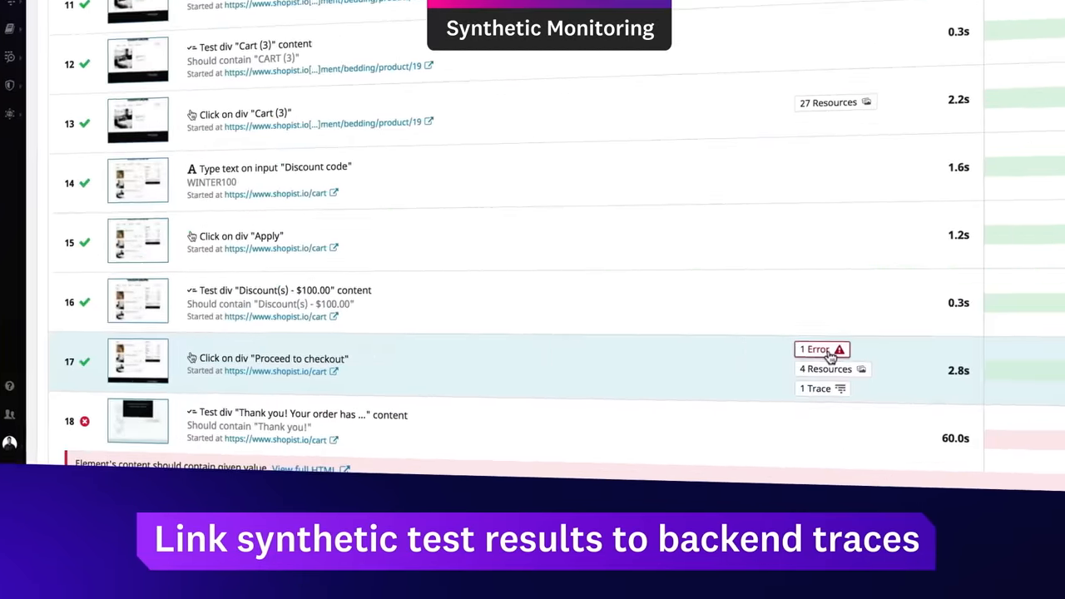
Step: Reveal the 500 network error on step 17 Proceed to checkout, then move to Real User Monitoring
left_click(815, 350)
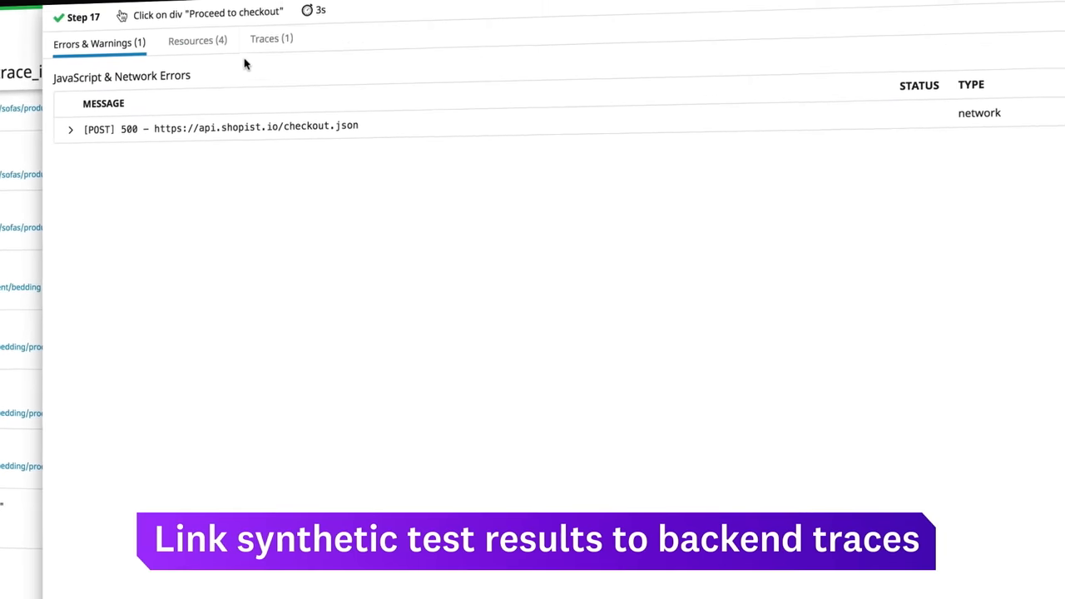
left_click(271, 39)
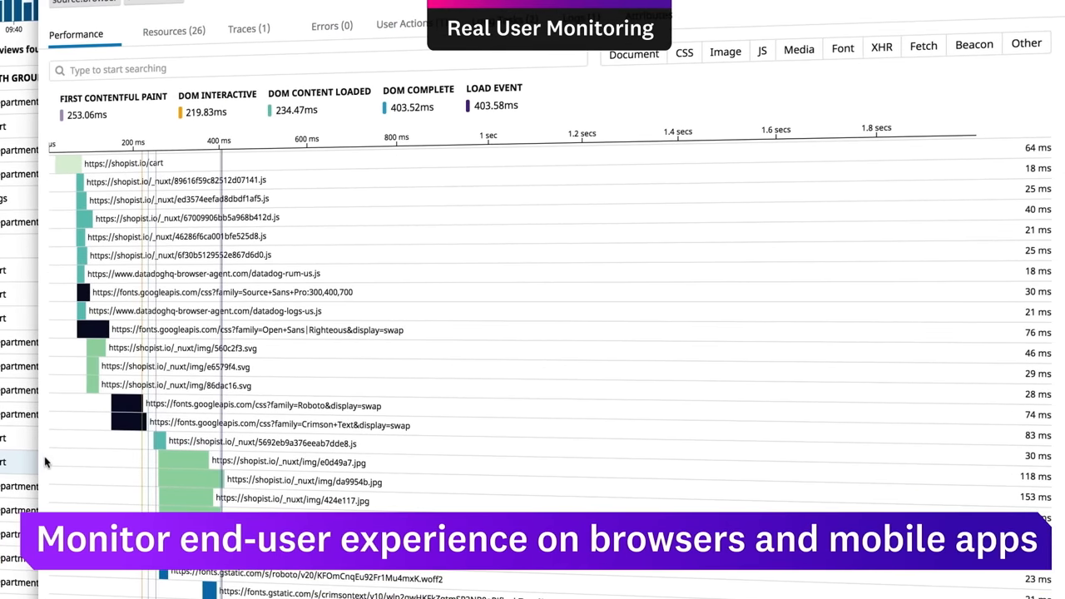
Step: Show the 1.11 s checkout backend trace linked to the cart page view
left_click(249, 27)
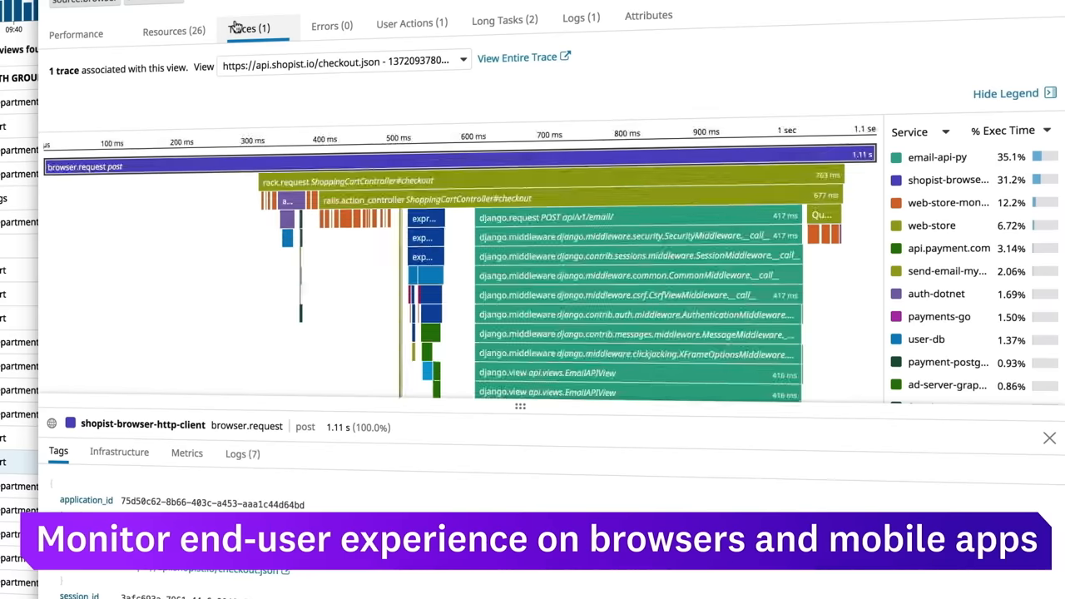